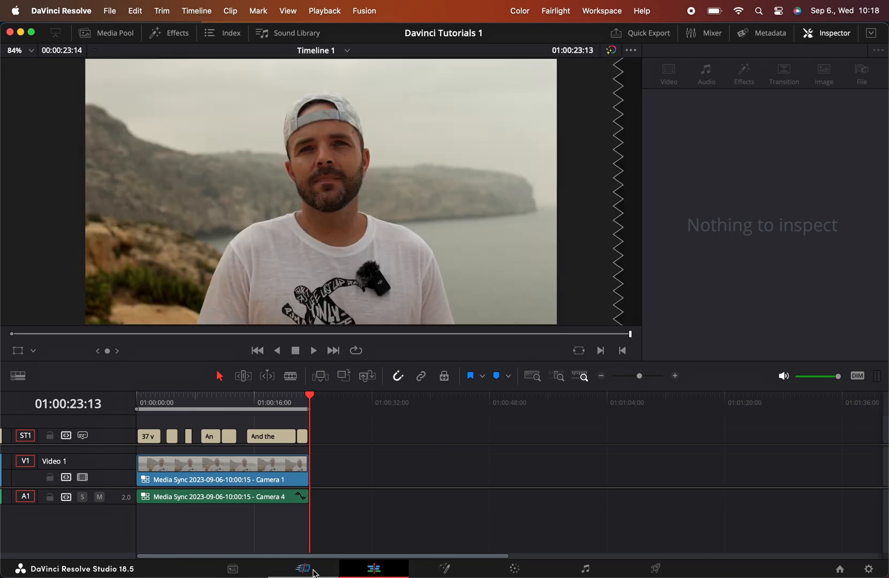
mouse_move(373, 572)
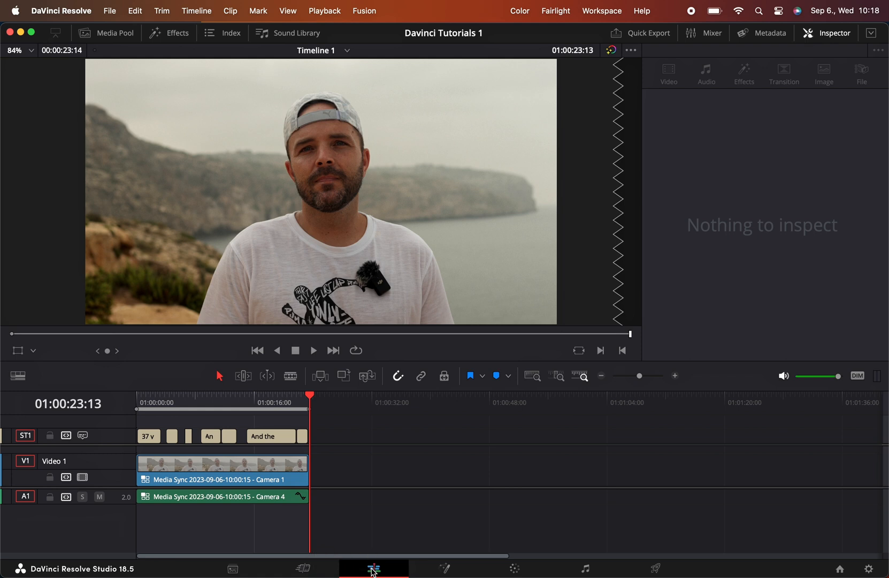
- From the Media Pool, begin a new empty timeline and name it Broll
click(113, 33)
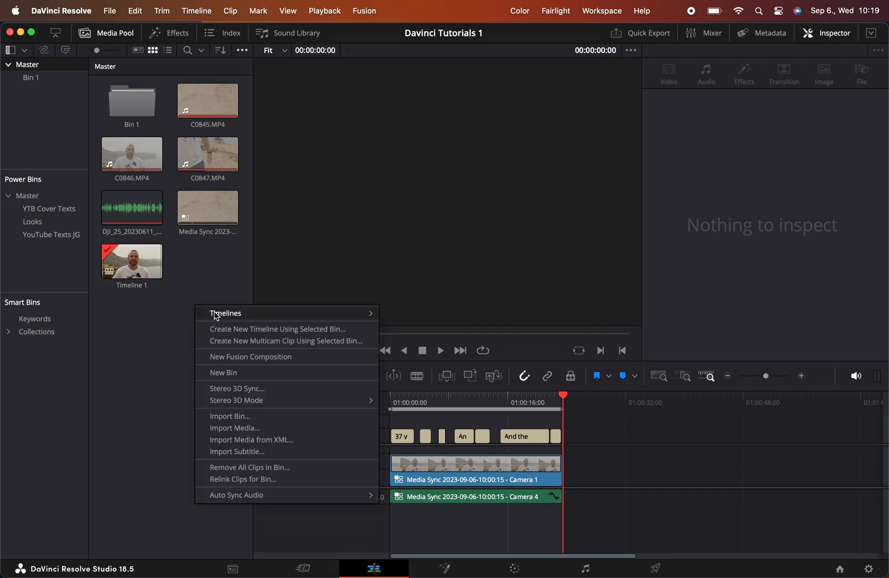
mouse_move(226, 313)
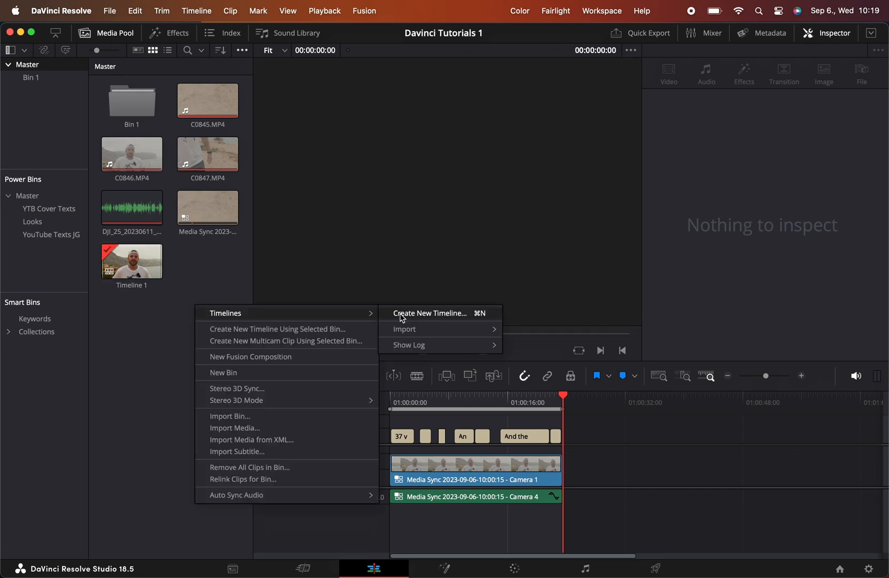
click(430, 312)
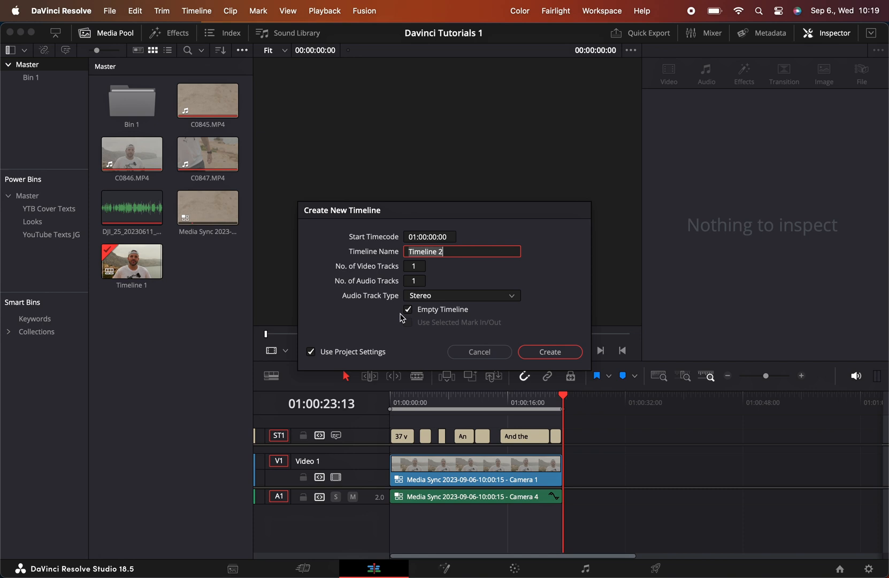
text(Broo)
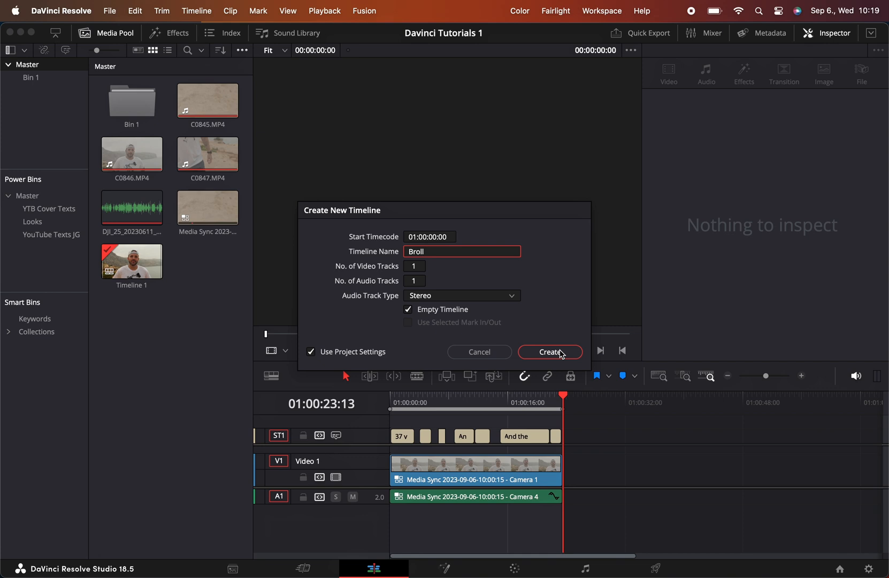
mouse_move(532, 322)
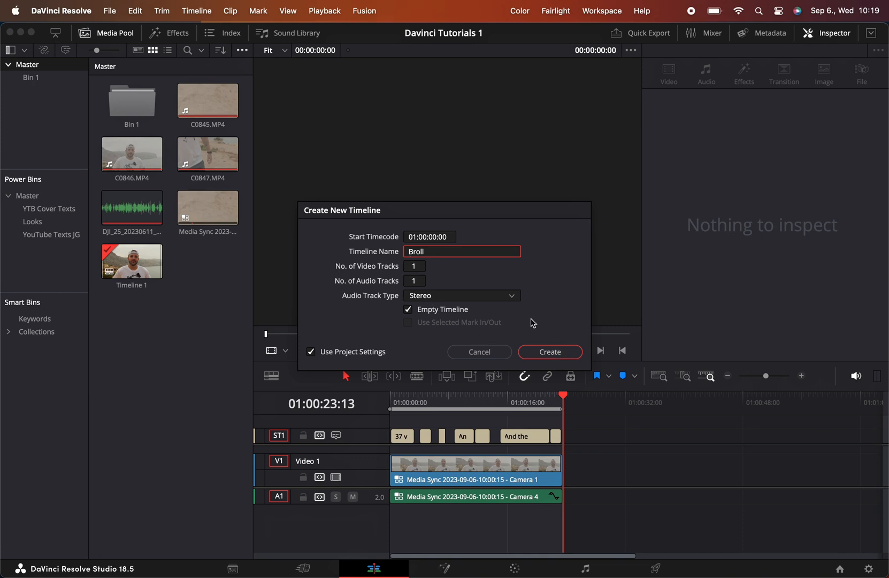
- Create the Broll timeline and open it for editing with the b-roll clips
click(550, 351)
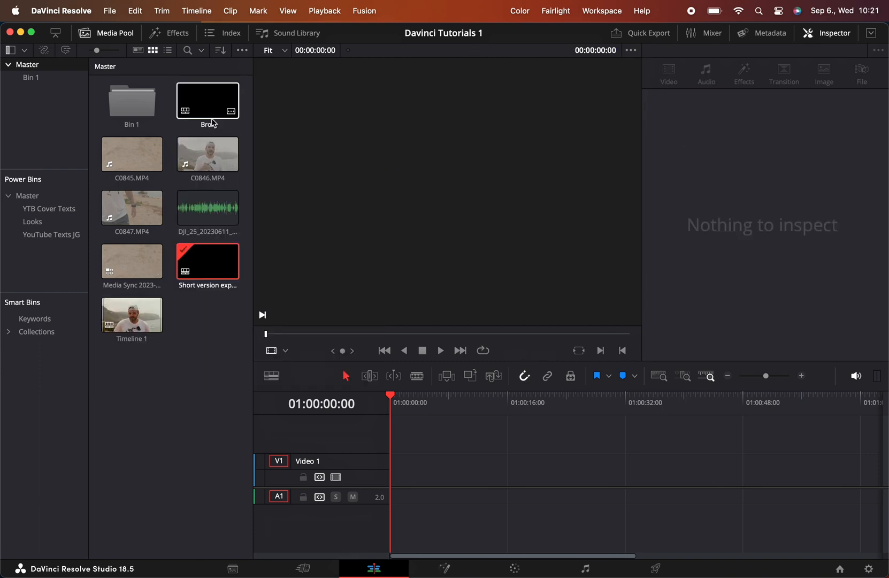
double_click(208, 99)
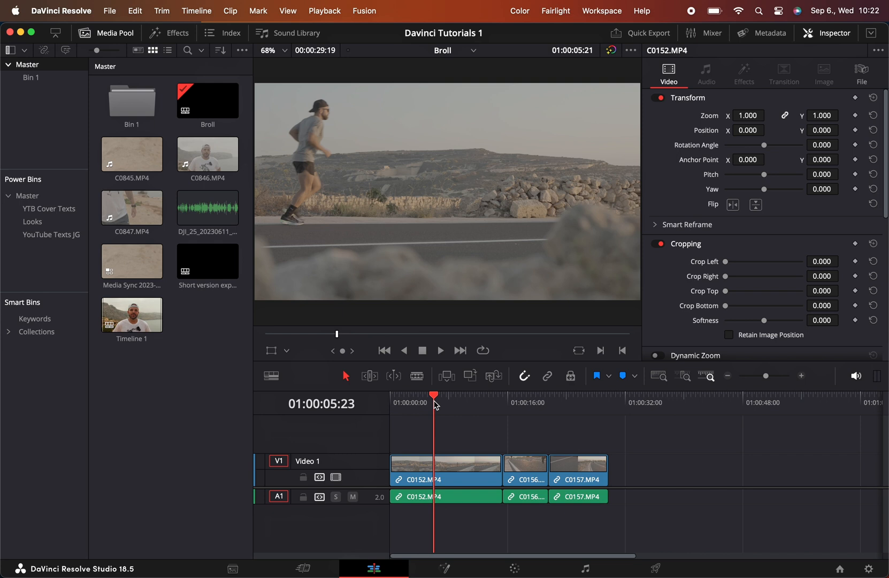
- Clear the Broll selection and switch the viewer back to Timeline 1
click(574, 407)
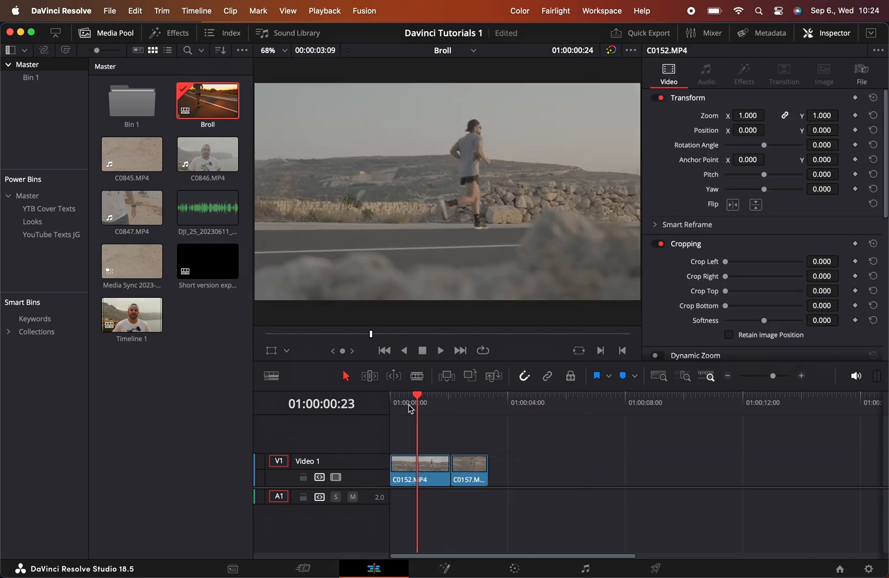
click(441, 350)
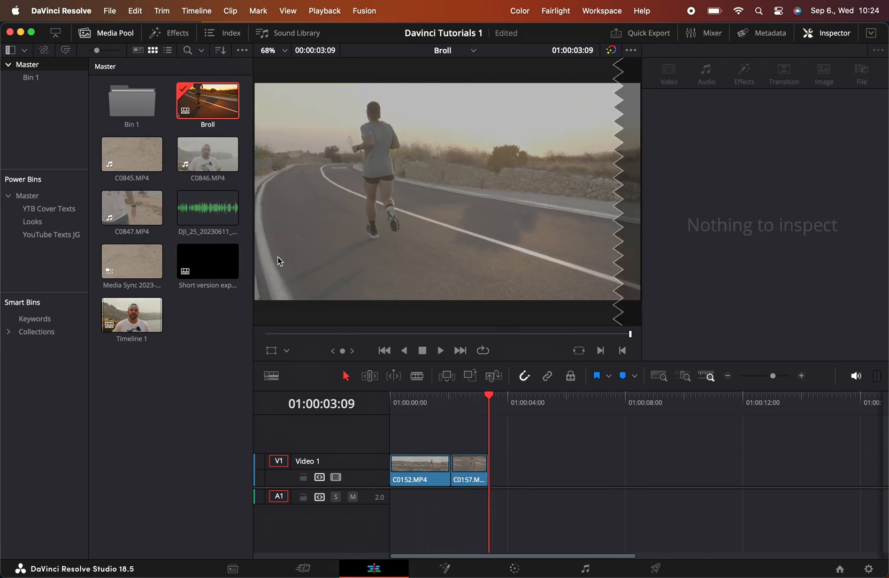
click(477, 51)
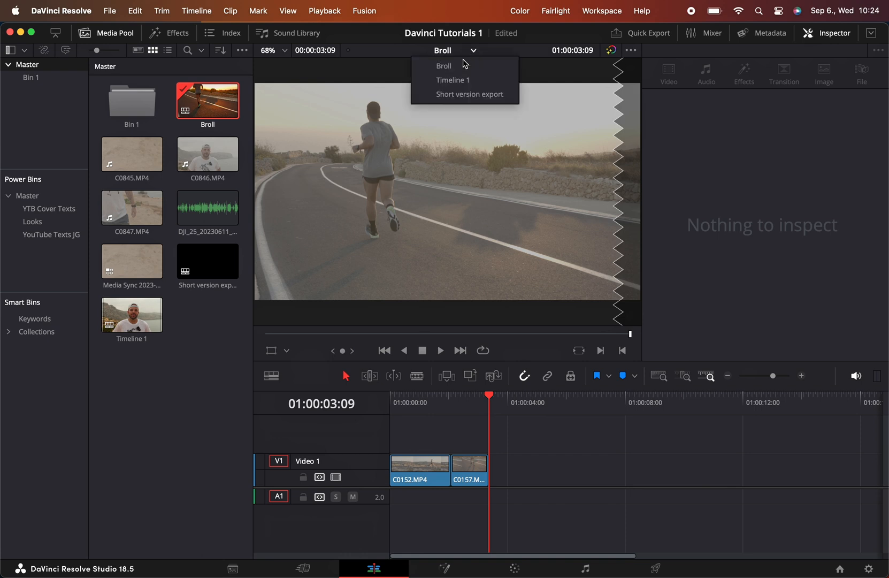
click(452, 79)
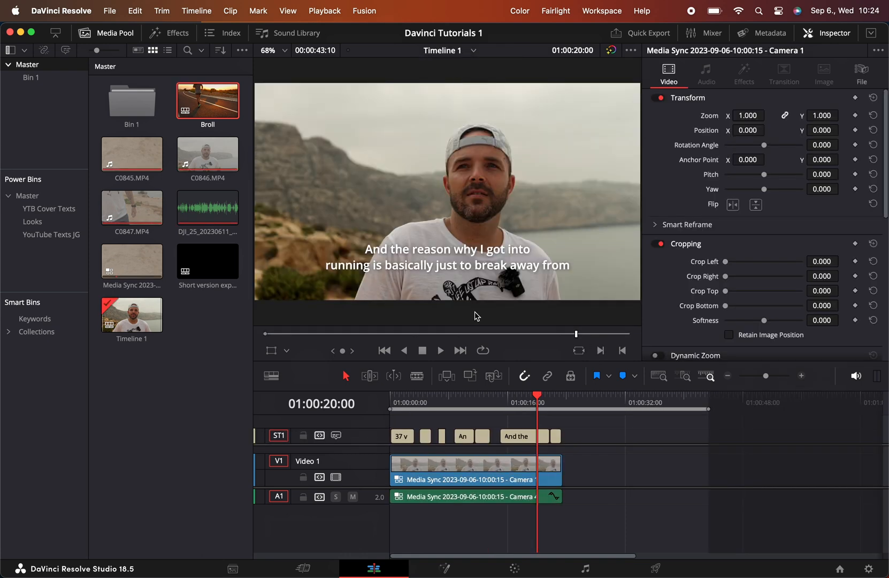